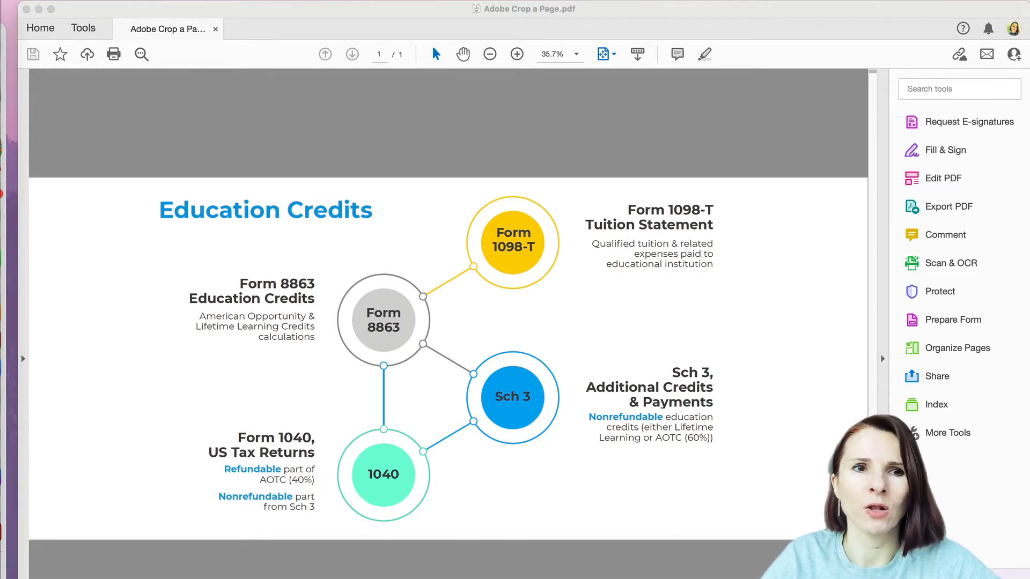
mouse_move(793, 186)
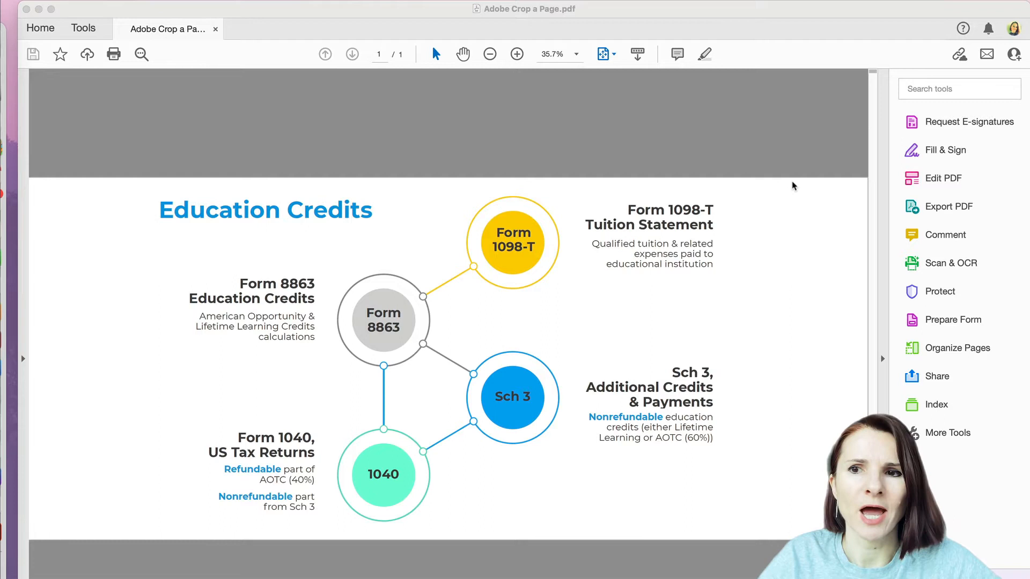
mouse_move(131, 217)
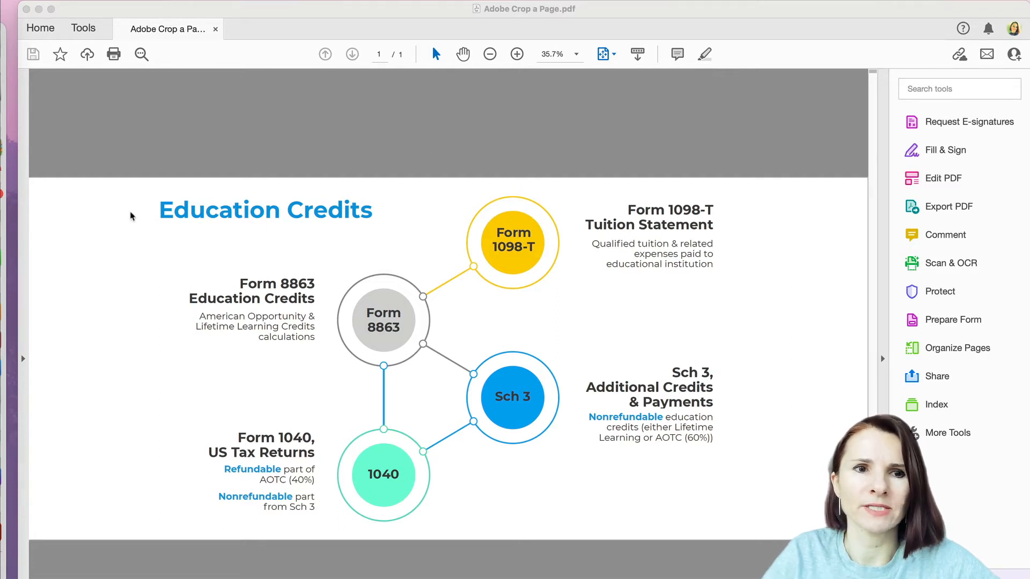
mouse_move(230, 250)
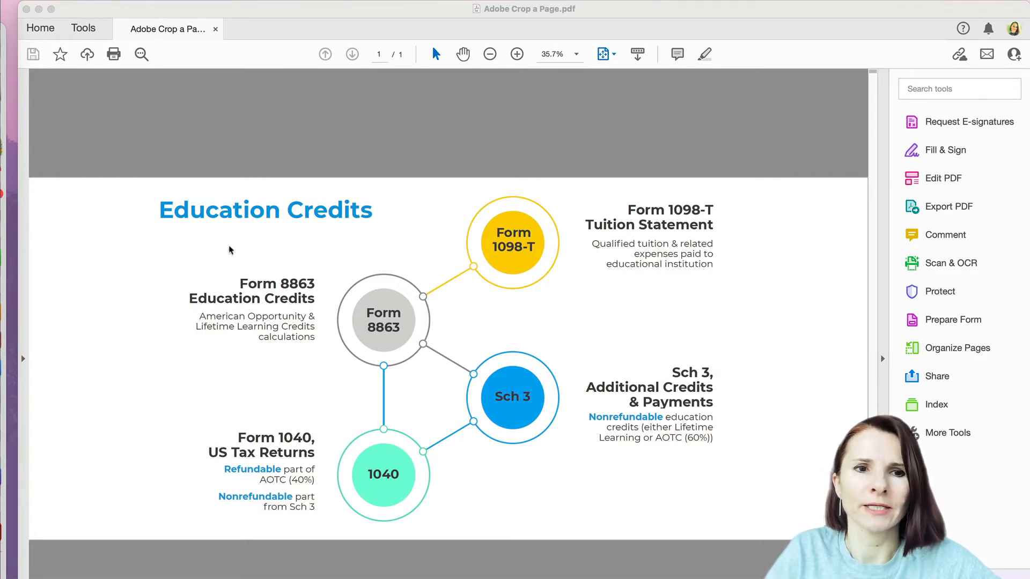
mouse_move(105, 486)
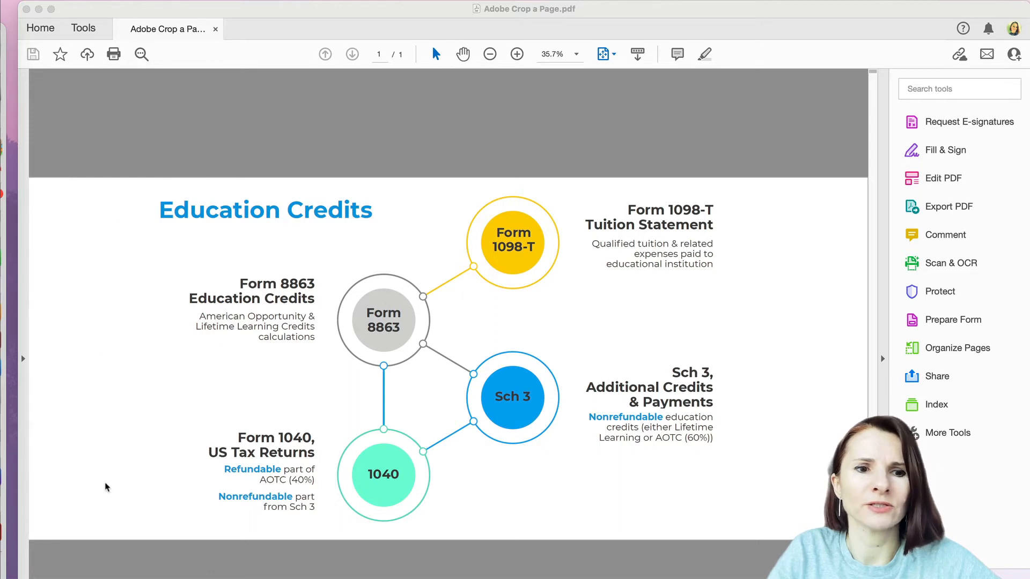
mouse_move(768, 241)
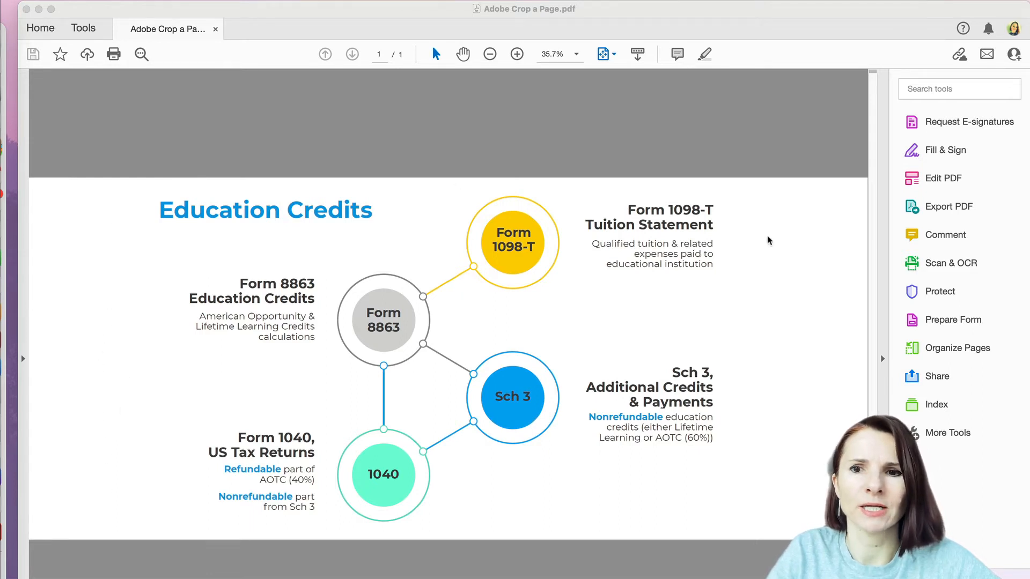
mouse_move(242, 198)
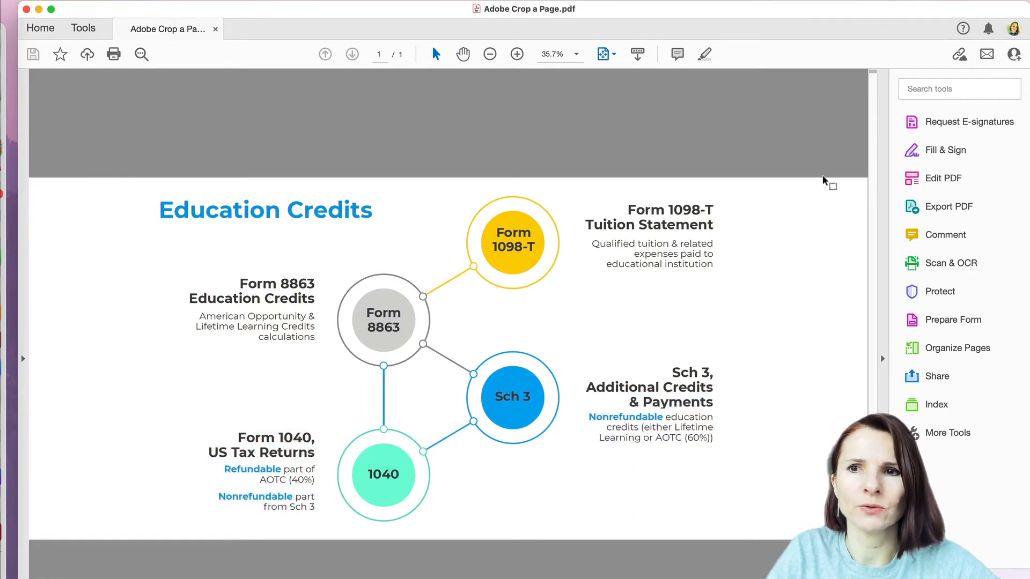
mouse_move(919, 81)
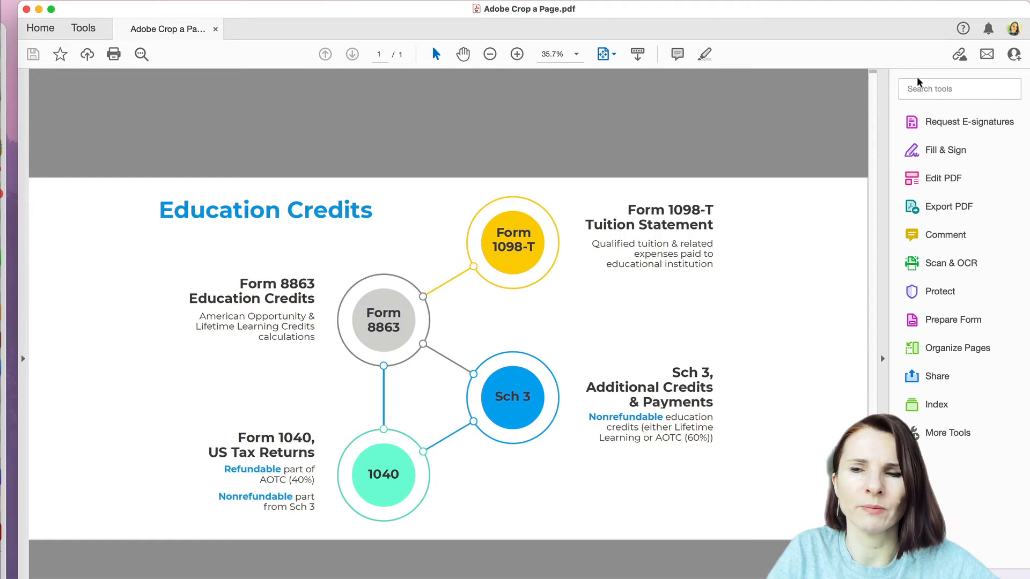
mouse_move(957, 348)
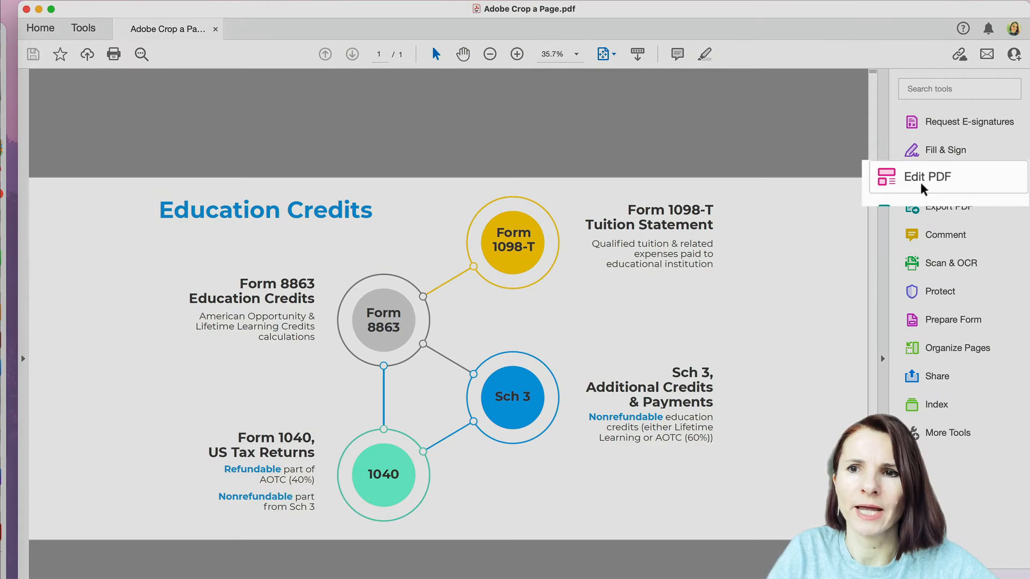
Step: Draw a crop rectangle around the Education Credits graphic and open its Set Page Boxes settings
click(927, 177)
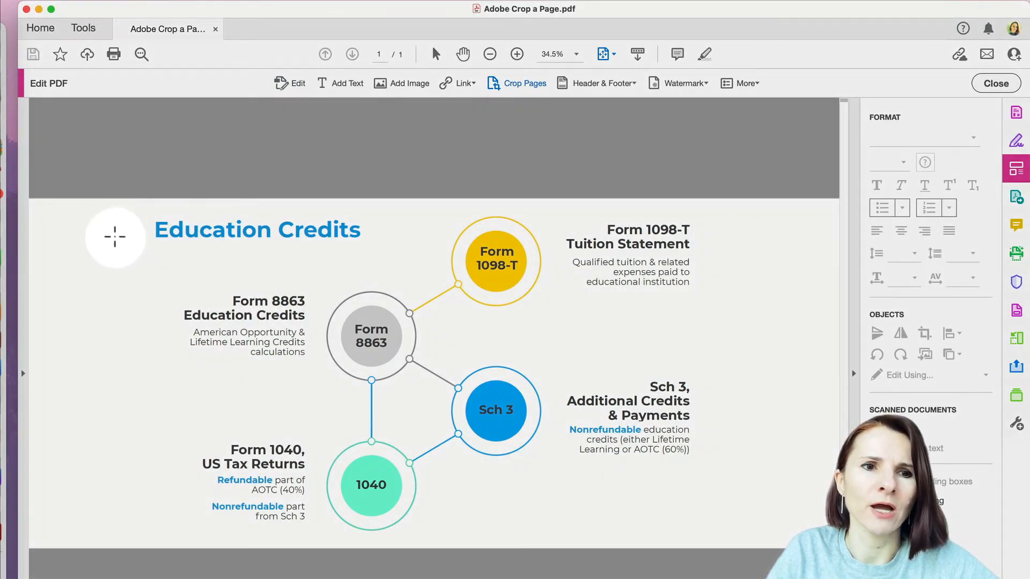
mouse_move(131, 208)
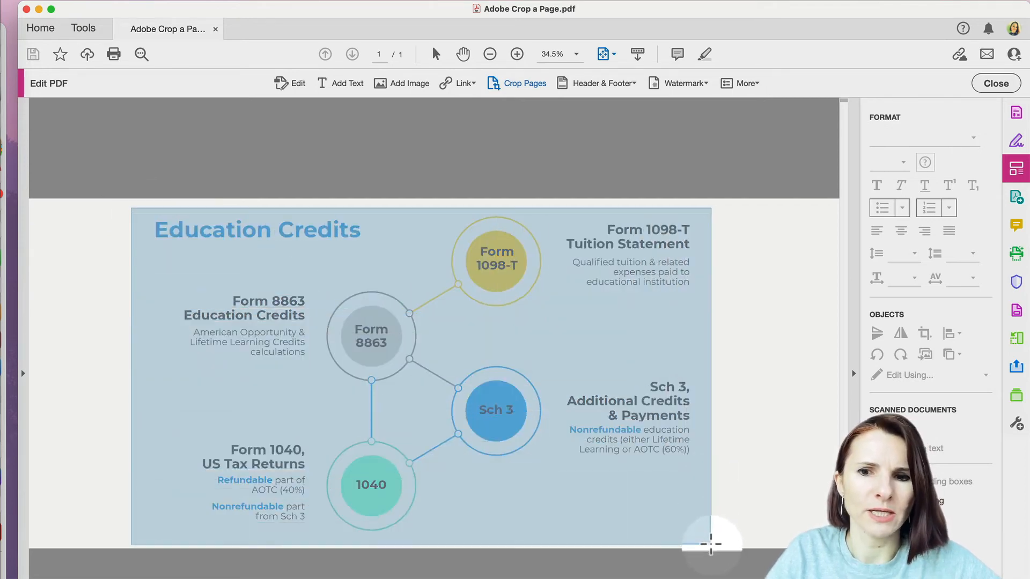
click(421, 378)
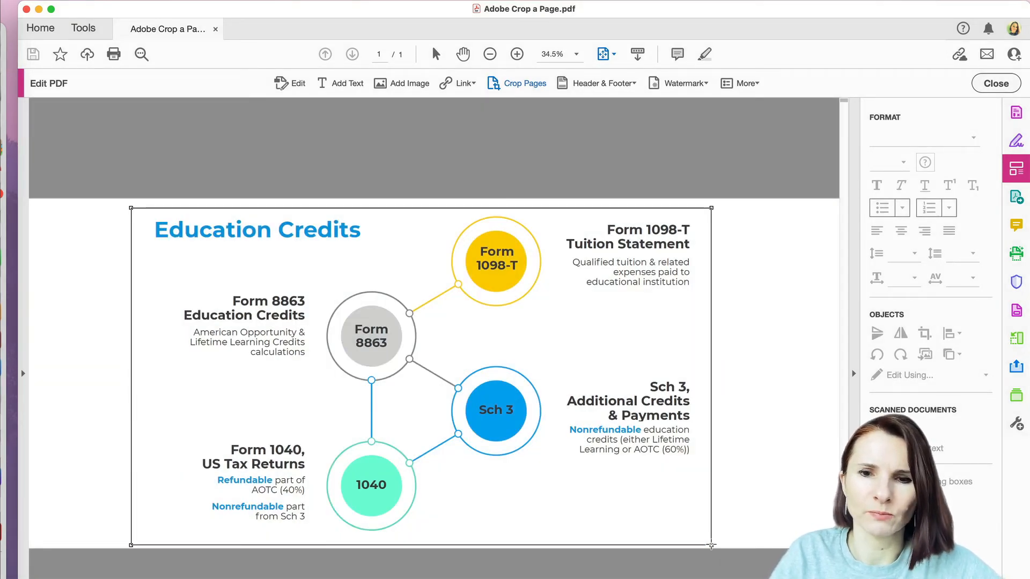
click(523, 82)
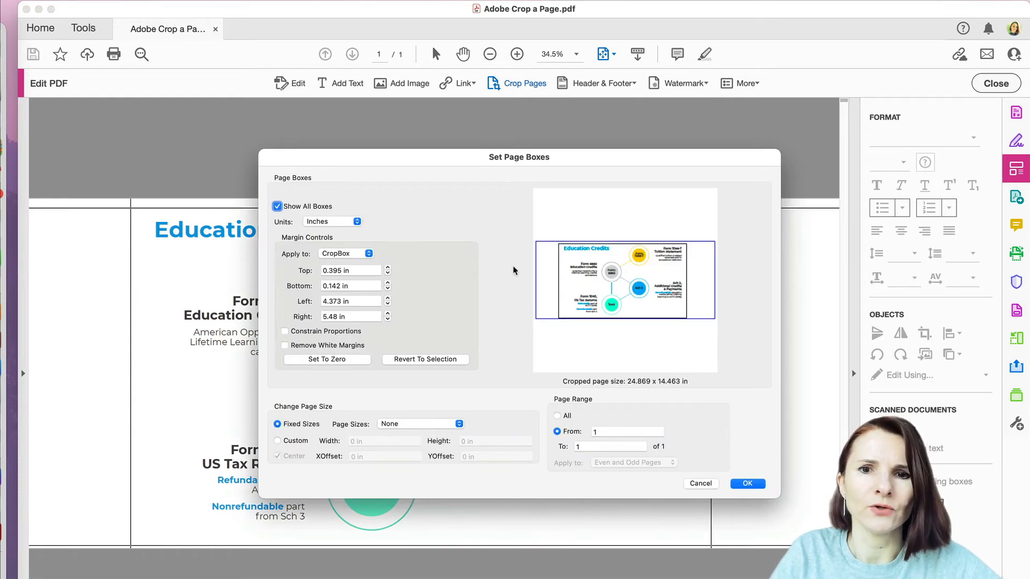
mouse_move(589, 268)
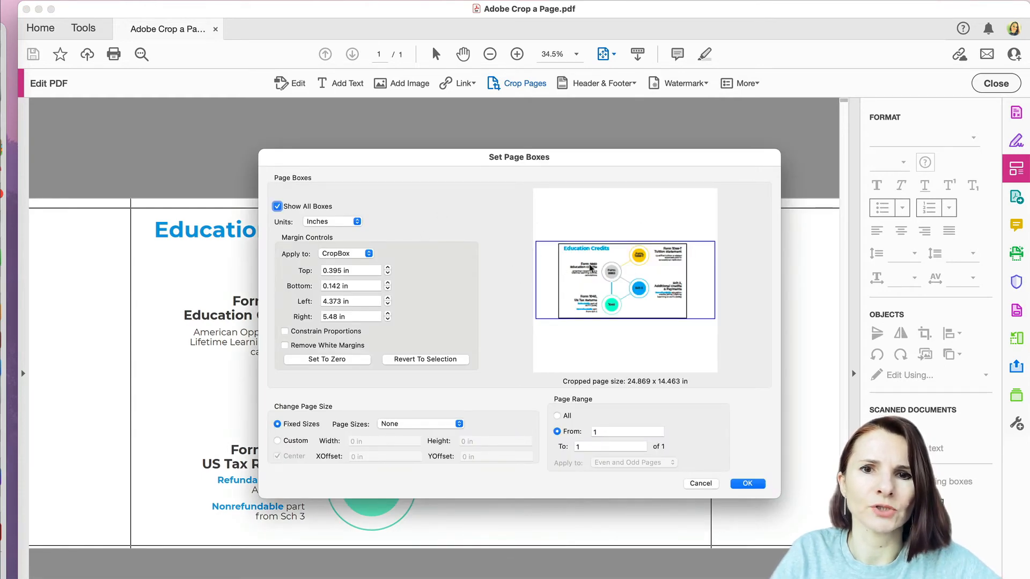
Step: Trim the Top and Right margins in Set Page Boxes, apply the crop, and save
click(387, 267)
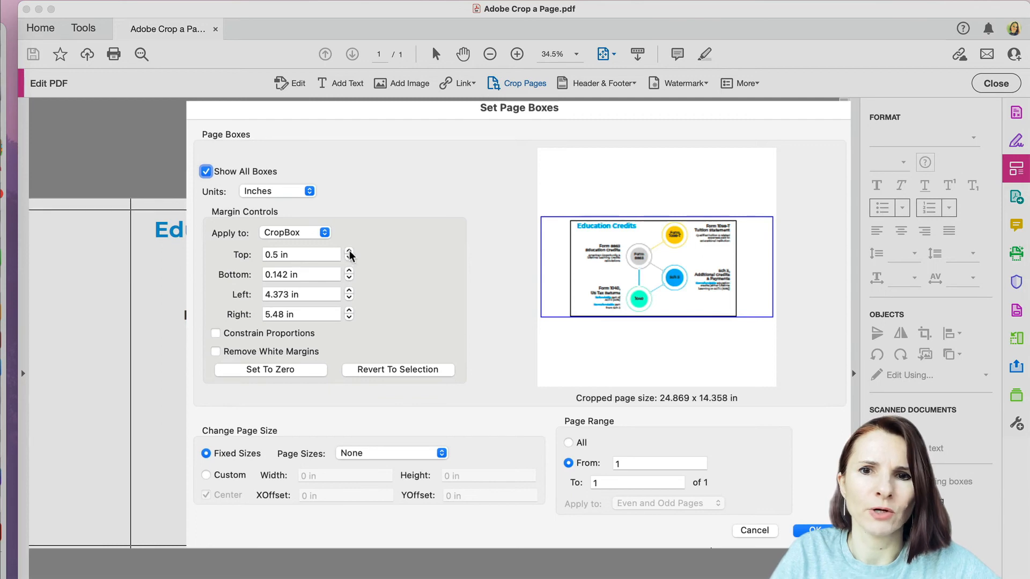
click(350, 258)
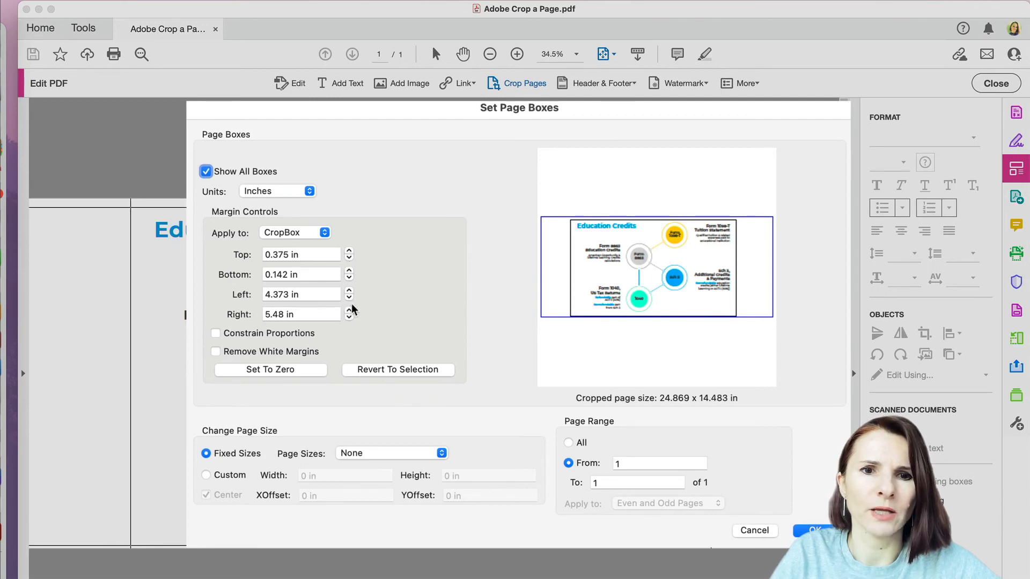
click(351, 318)
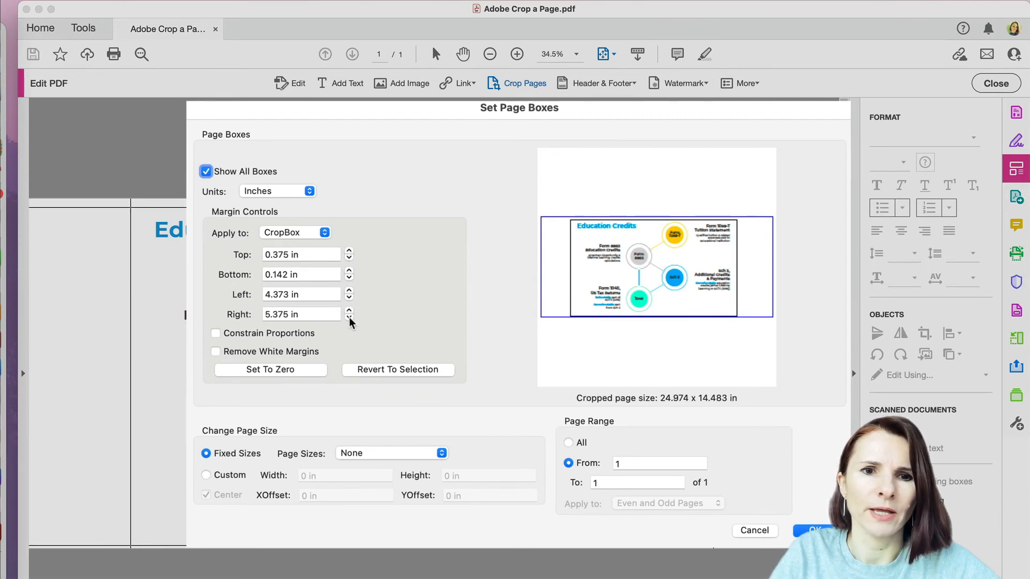
click(349, 318)
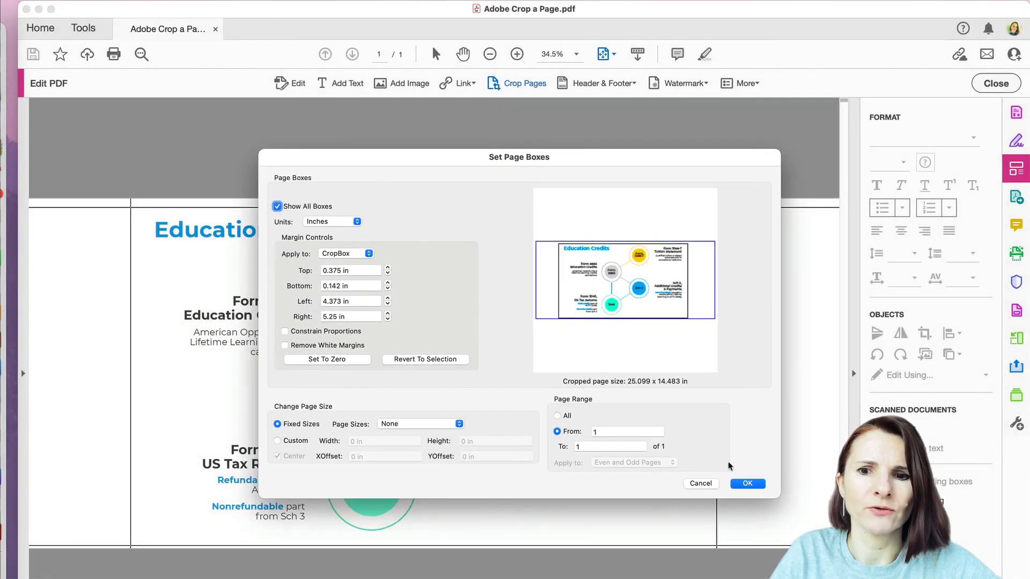
click(747, 484)
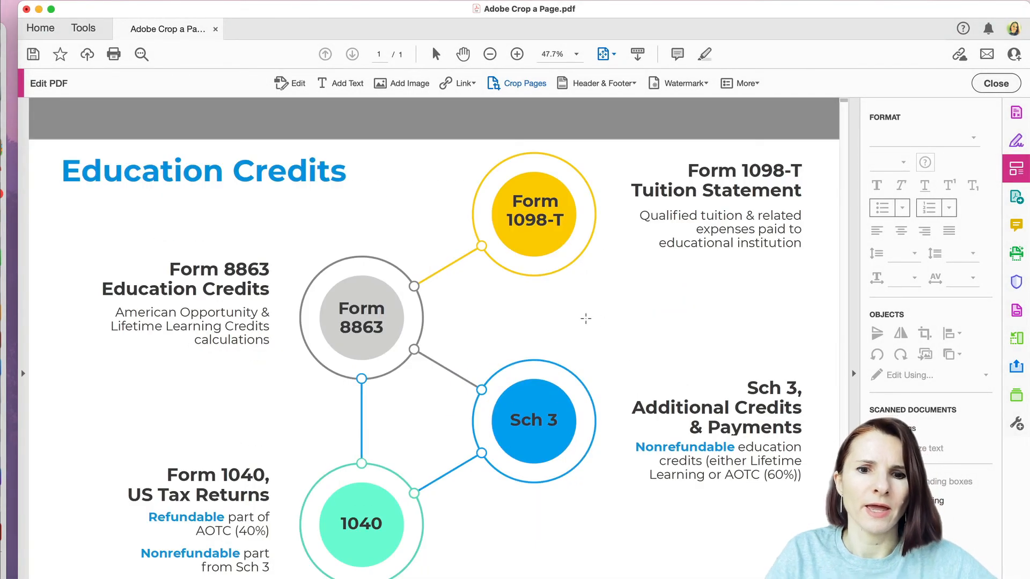
key(cmd+s)
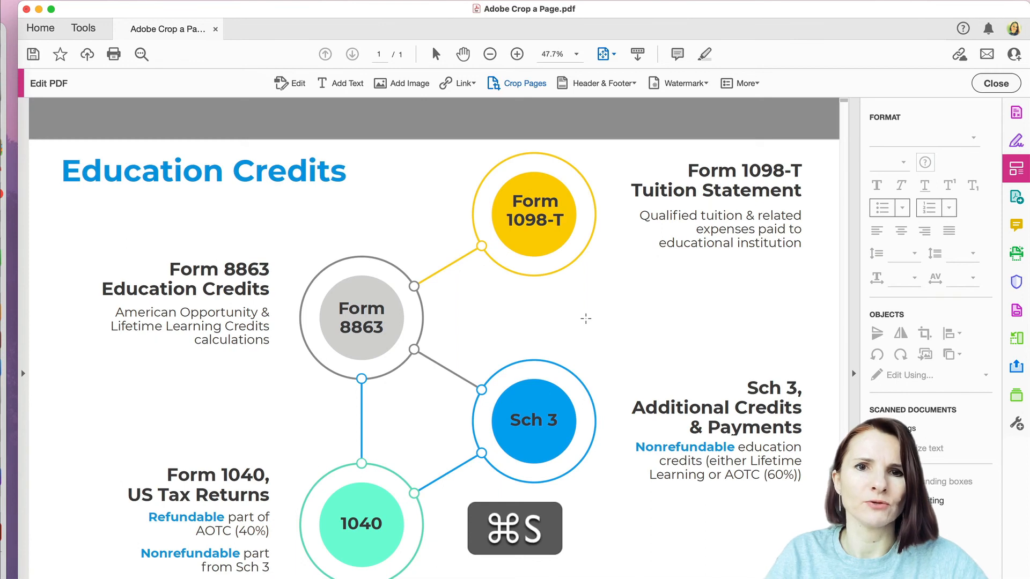